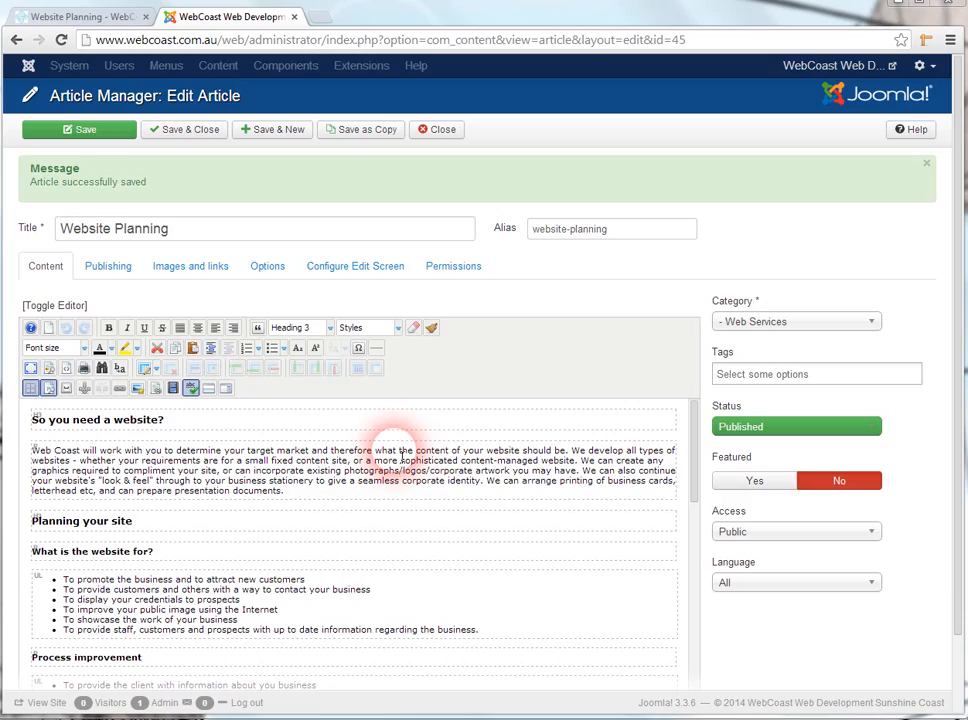
Step: On the live Website Planning page, highlight the 'Social Media Icons' phrase in the content list
click(80, 16)
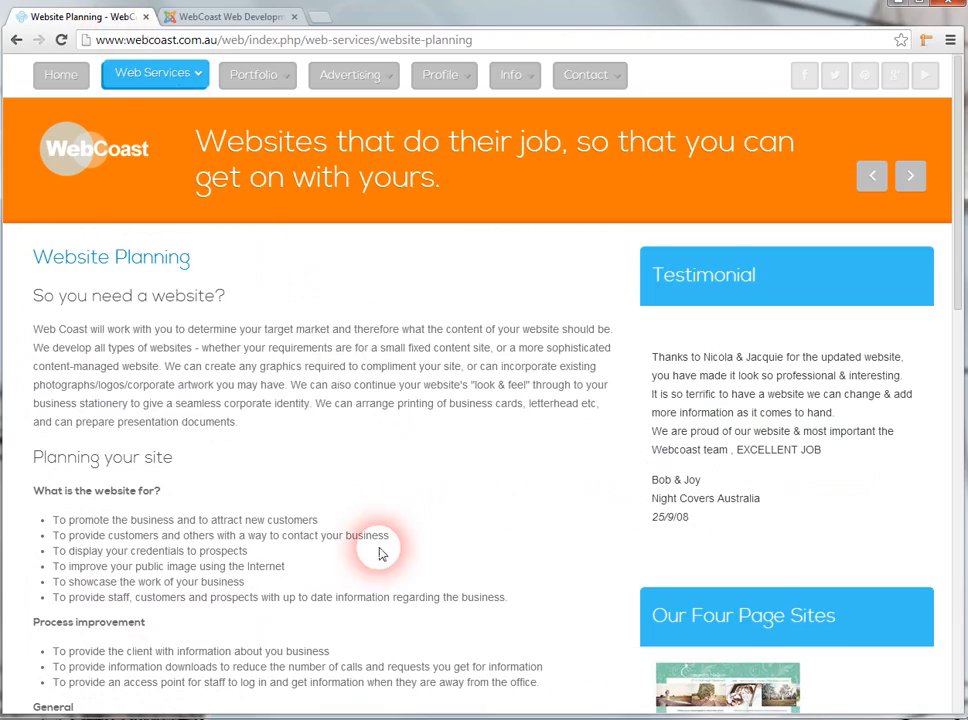
scroll(down, 3)
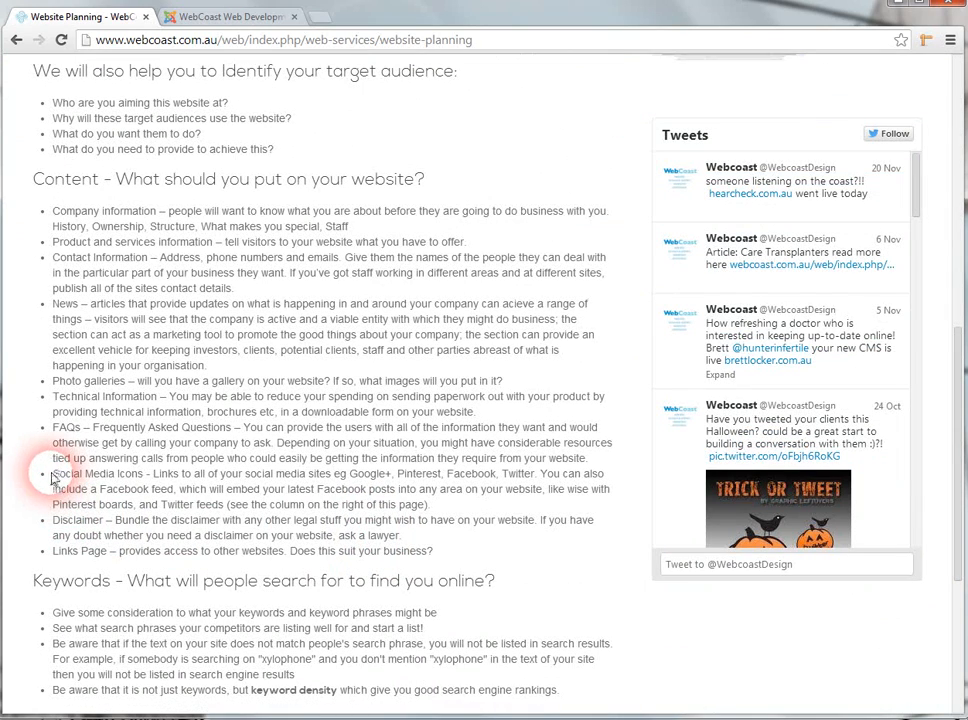
double_click(98, 472)
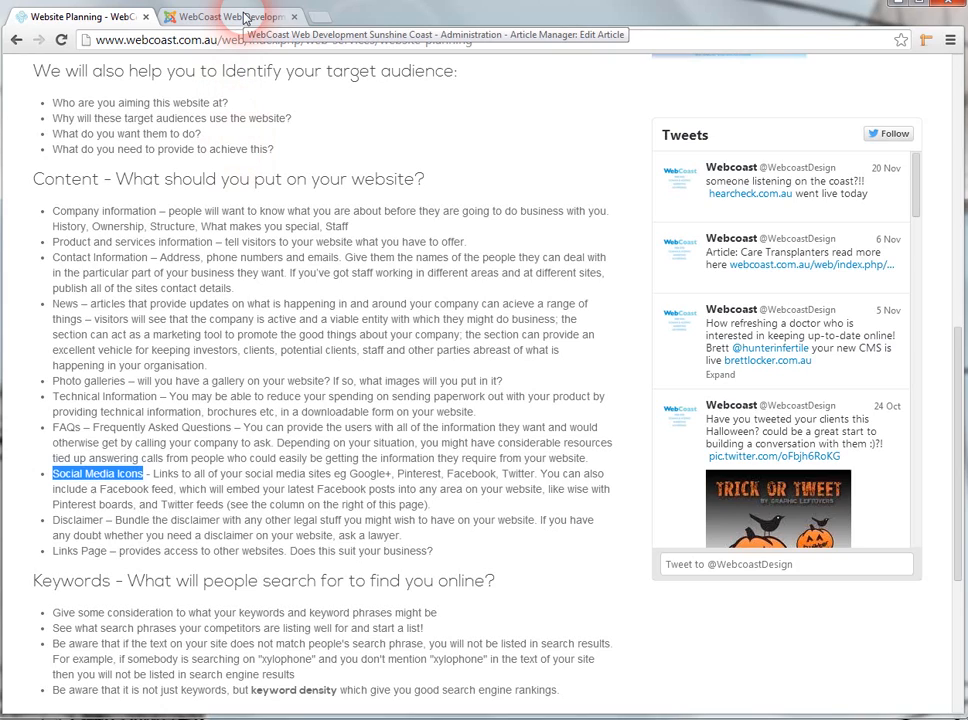
Step: Back in the article editor, start inserting a link on the 'Social Media Icons' text
click(230, 16)
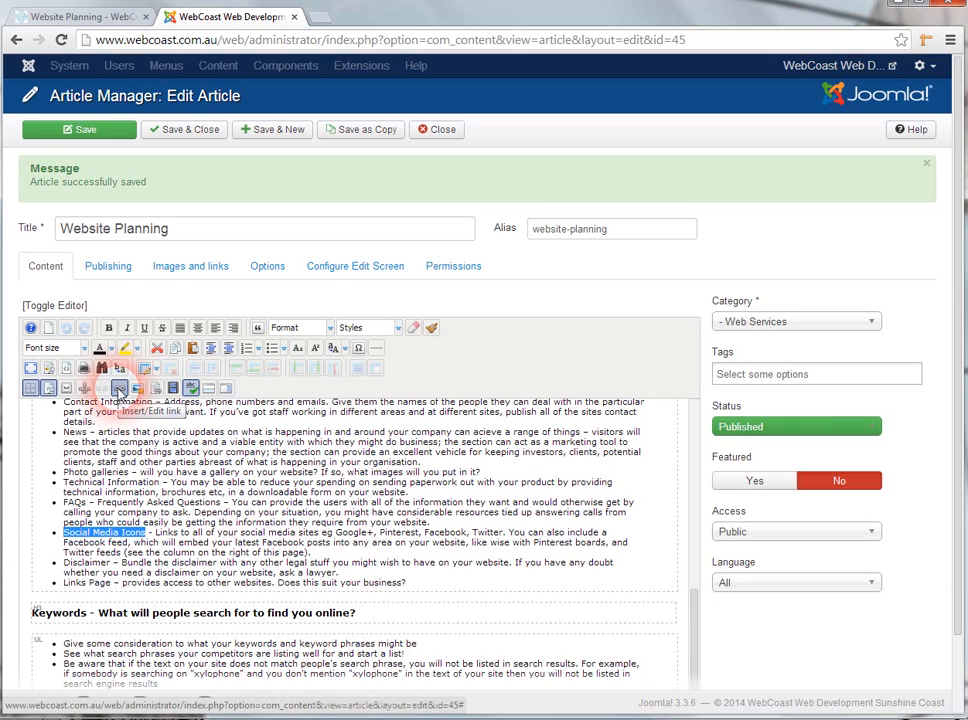
click(118, 388)
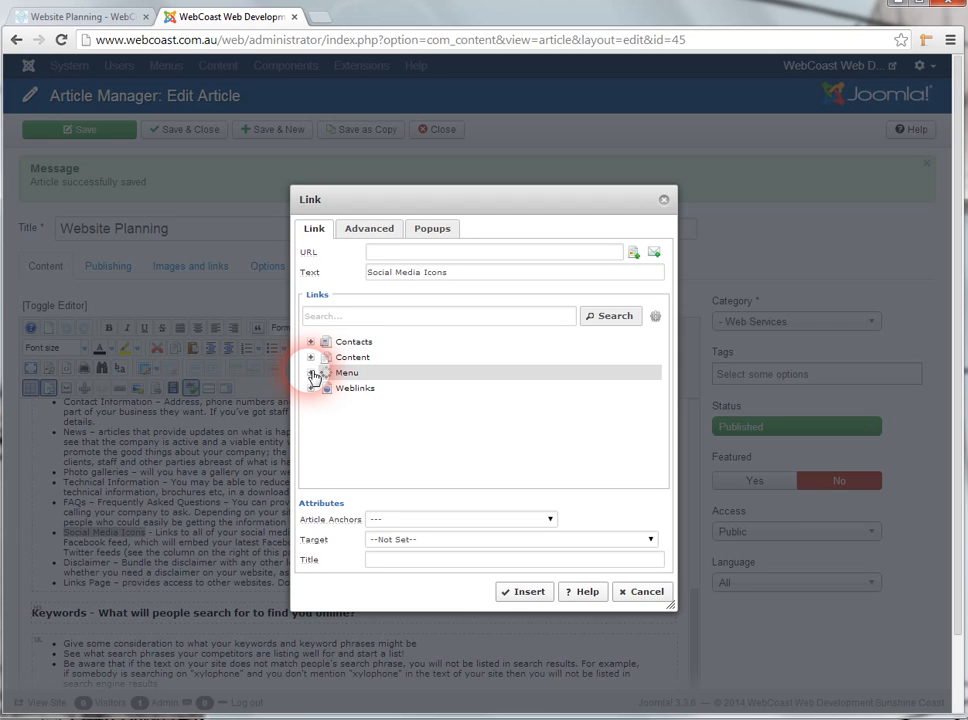
Step: Expand the link tree through Menu, Main Menu and Web Services to list its pages
click(312, 372)
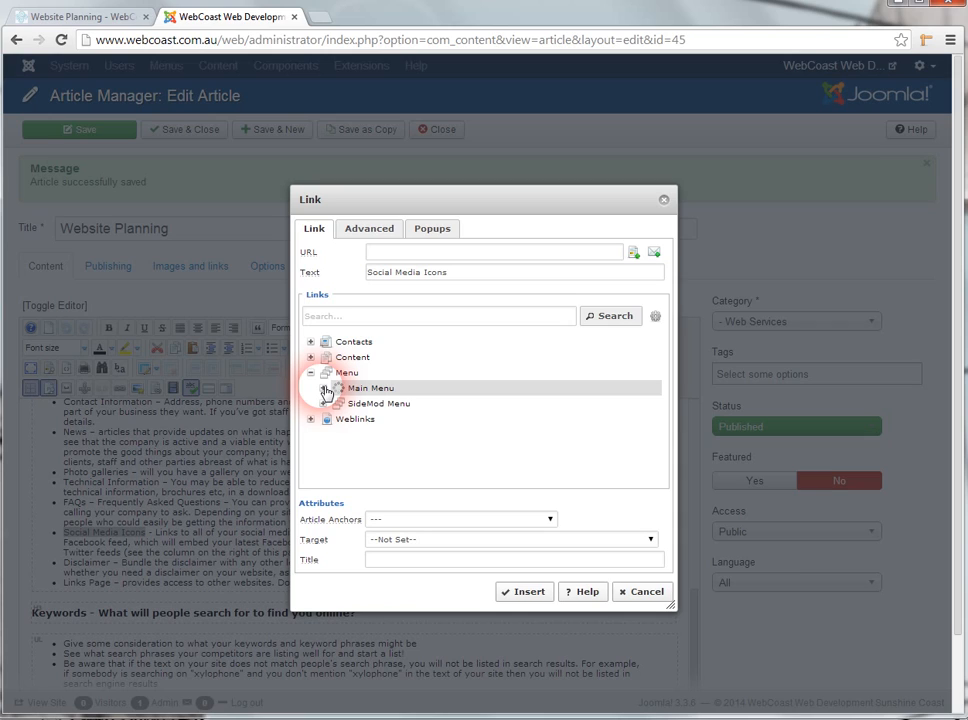
click(324, 388)
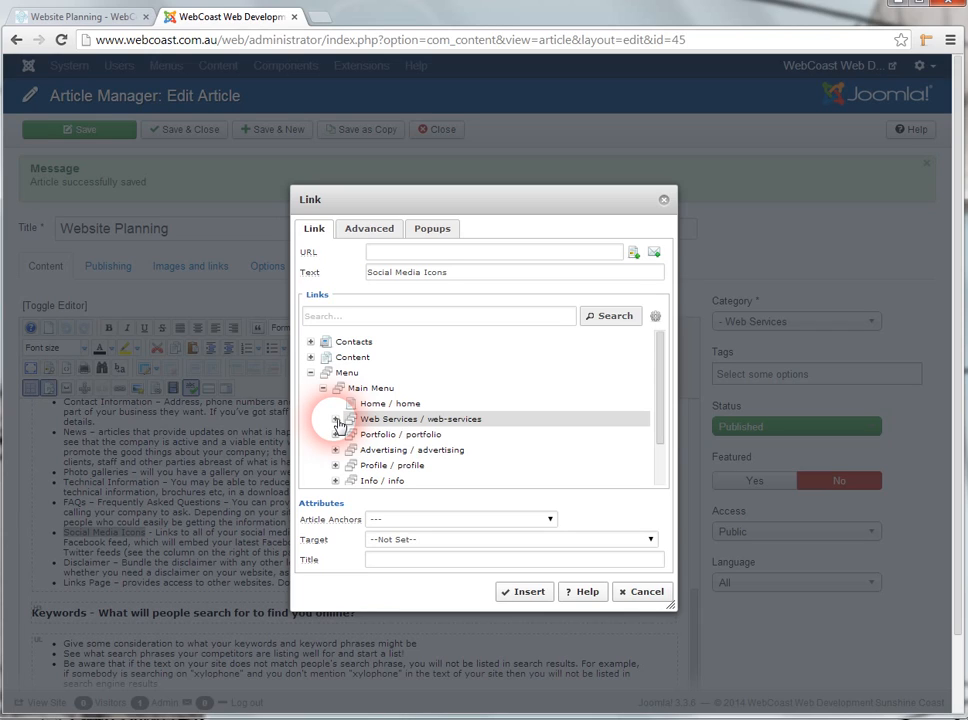
click(338, 420)
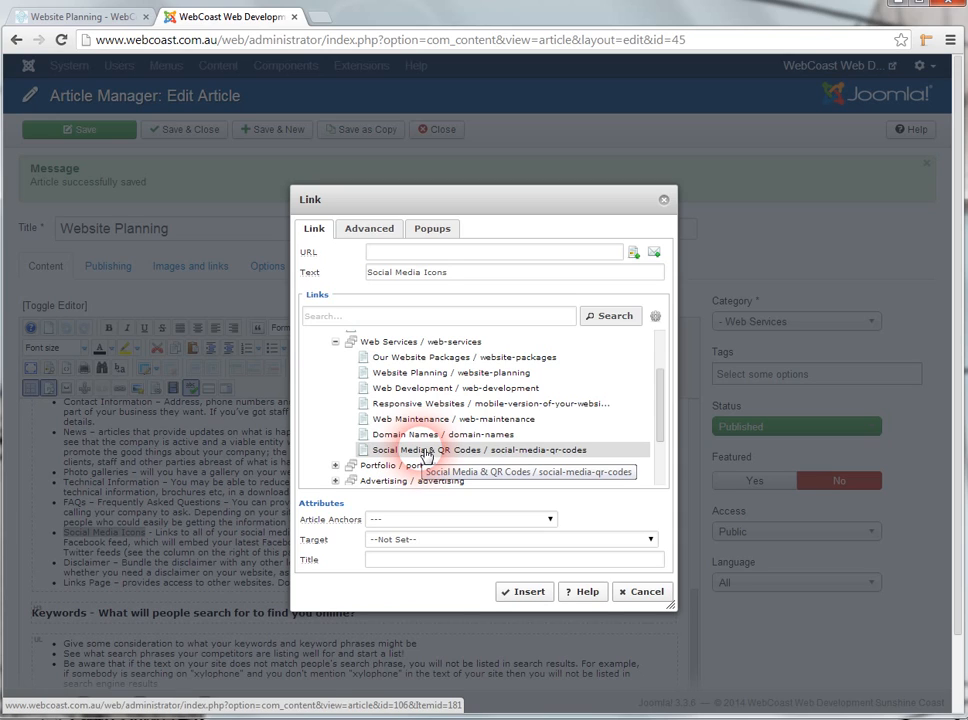
Step: Insert a link targeting the Social Media & QR Codes page on the selected text
click(468, 450)
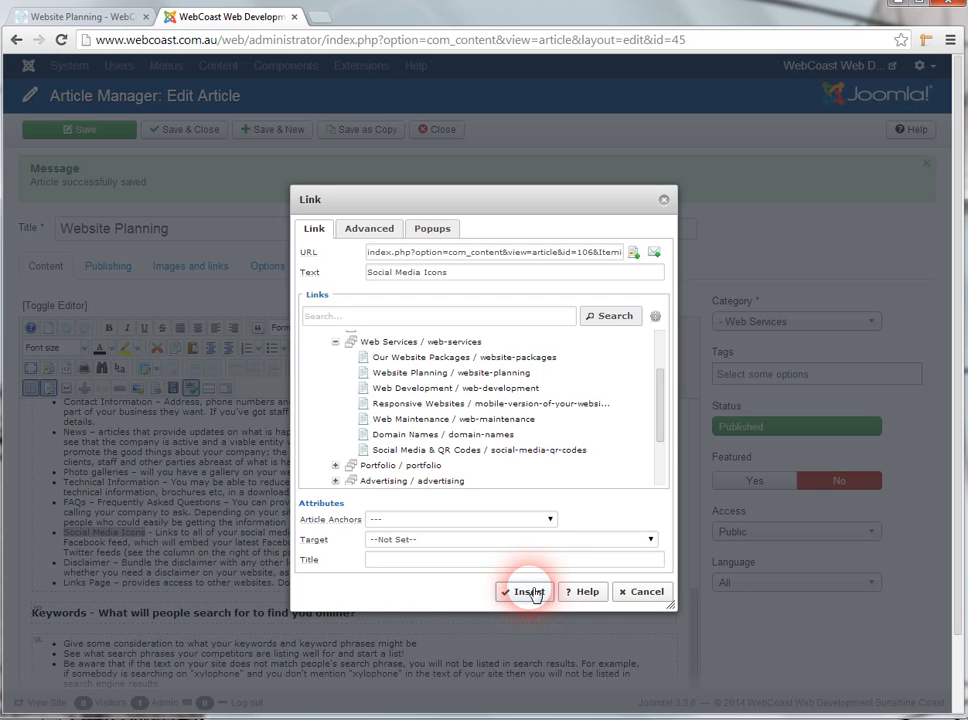
click(524, 592)
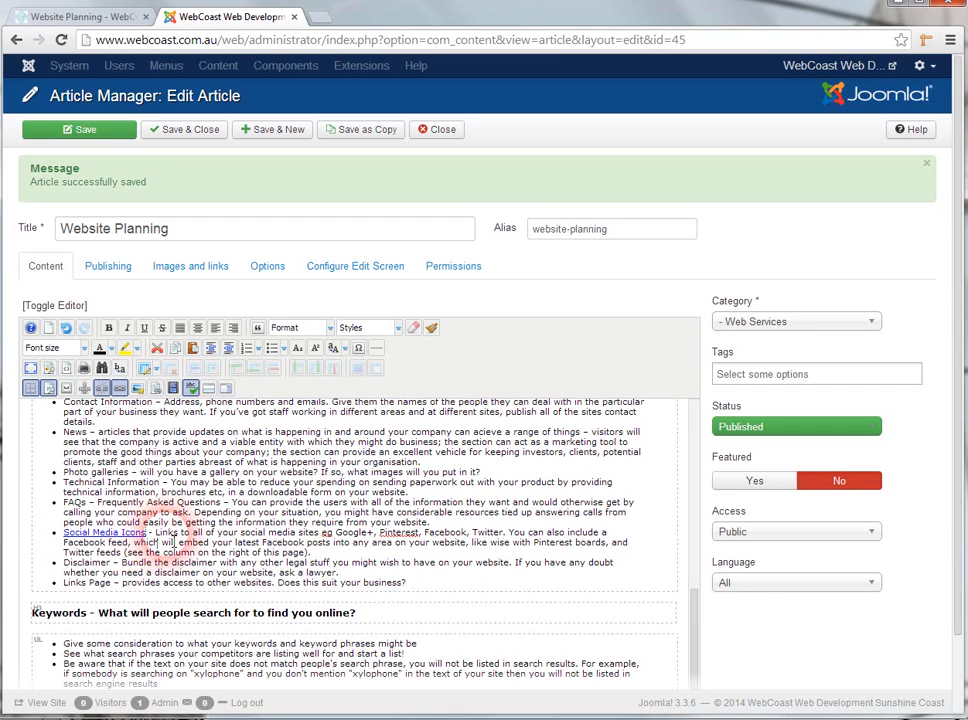
Step: Save the Website Planning article and return to its live front-end page
click(80, 128)
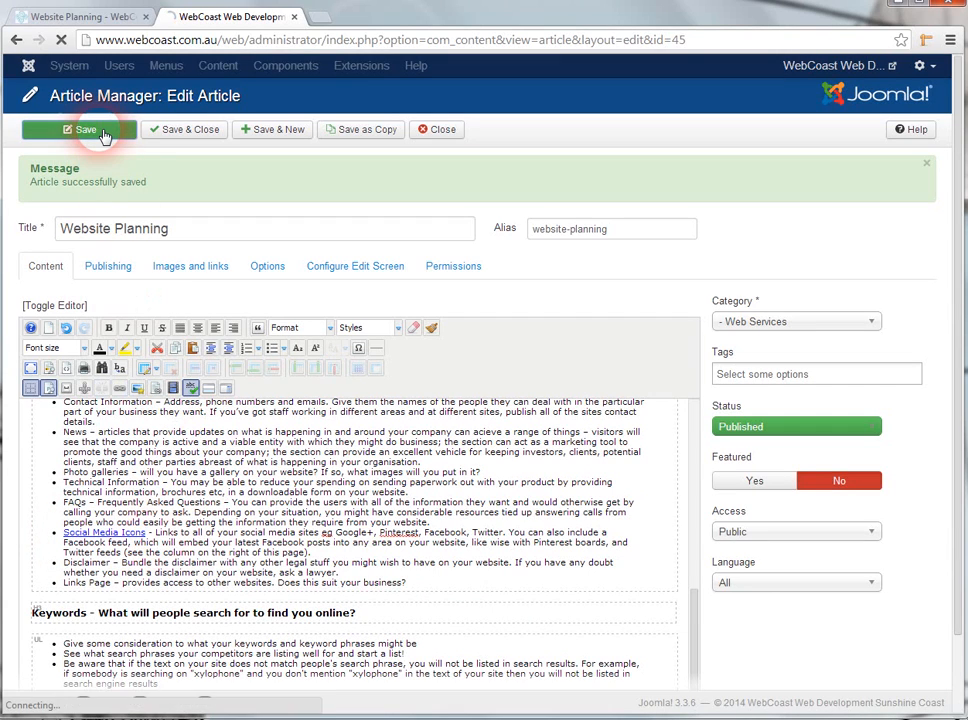
click(80, 128)
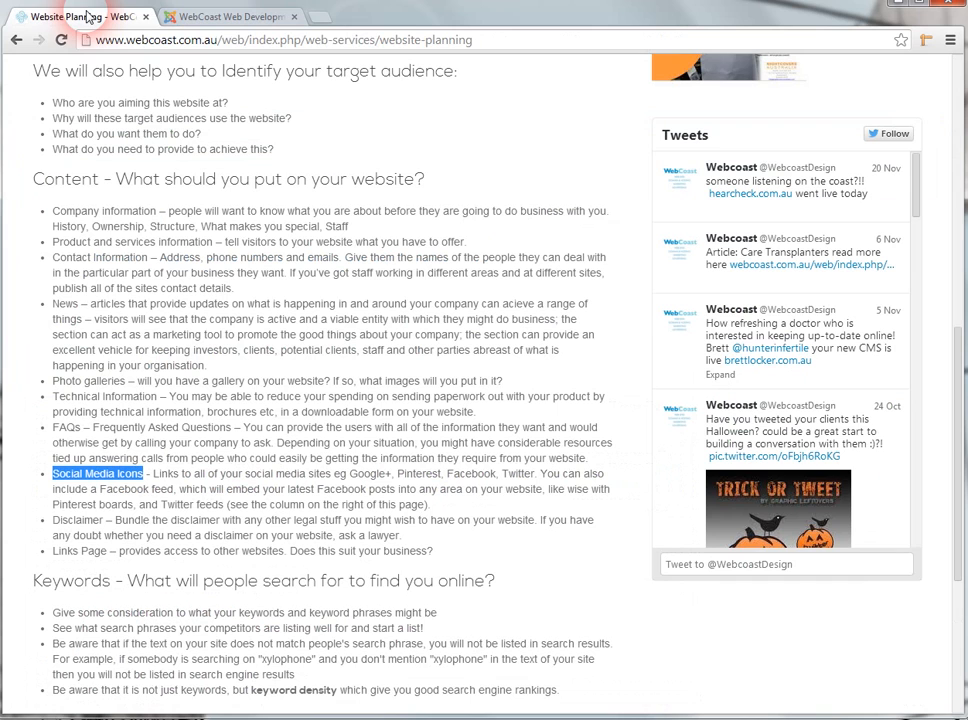
Step: Reload the live page and follow the Social Media Icons link to the Social Media & QR Codes page
click(298, 190)
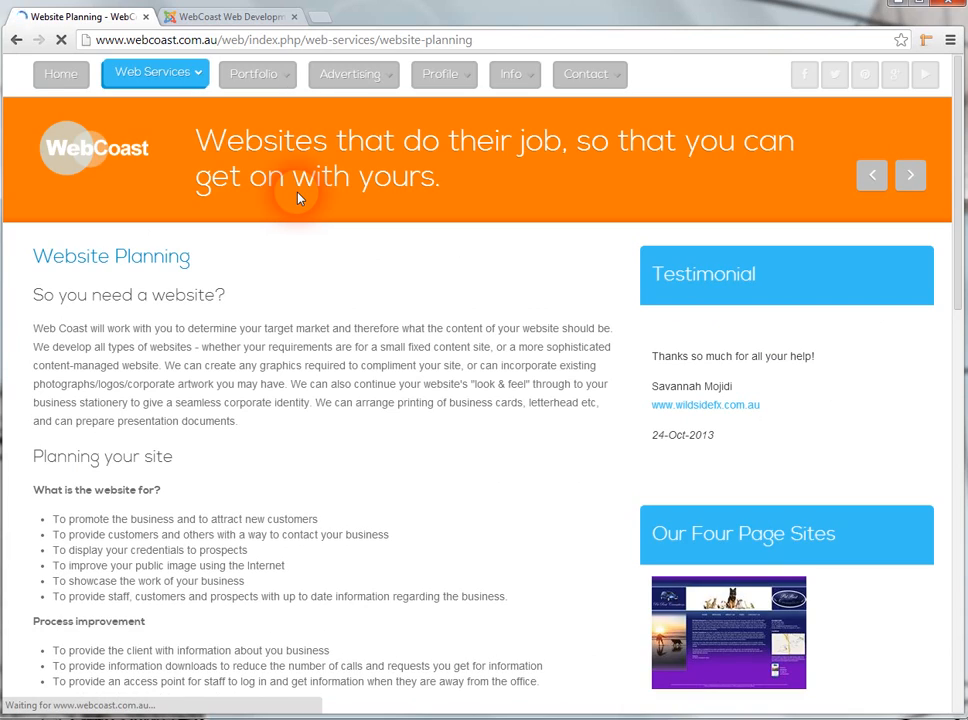
scroll(down, 3)
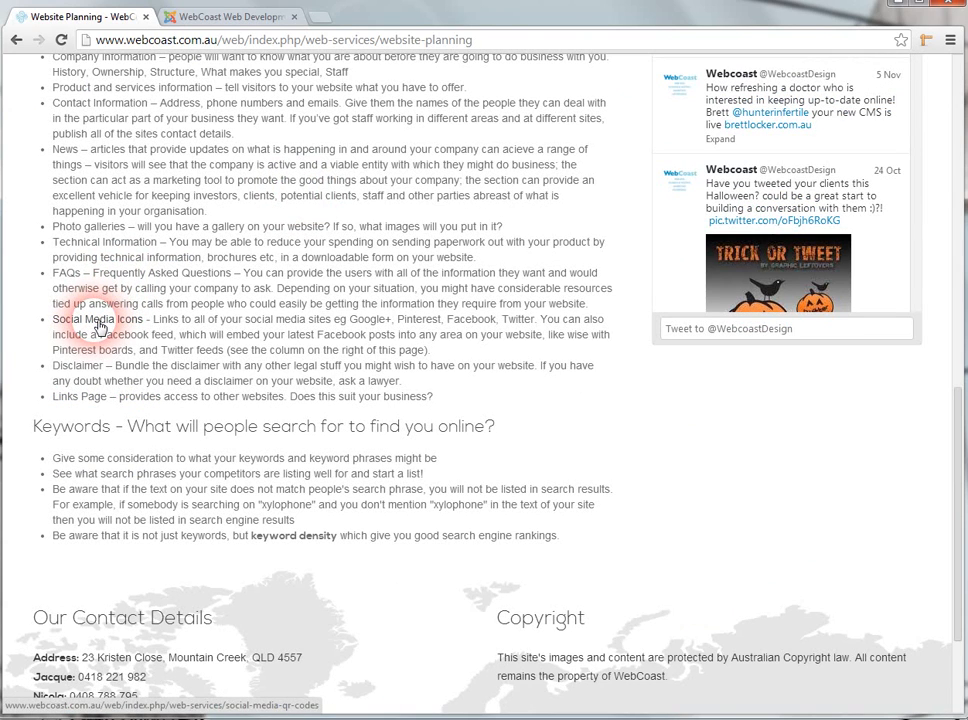
click(80, 320)
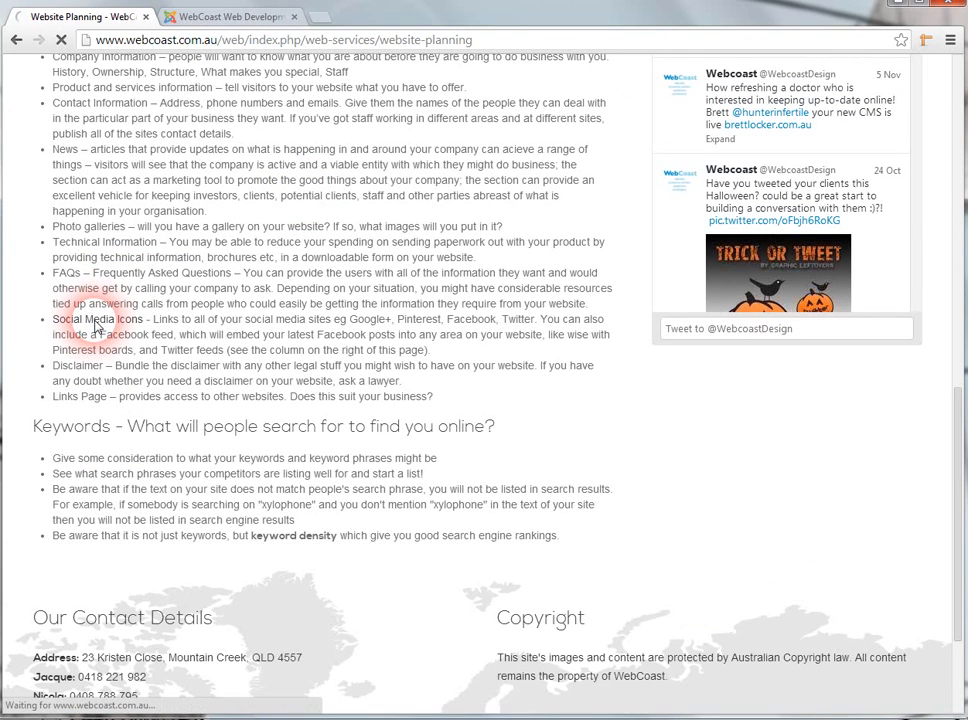
click(84, 318)
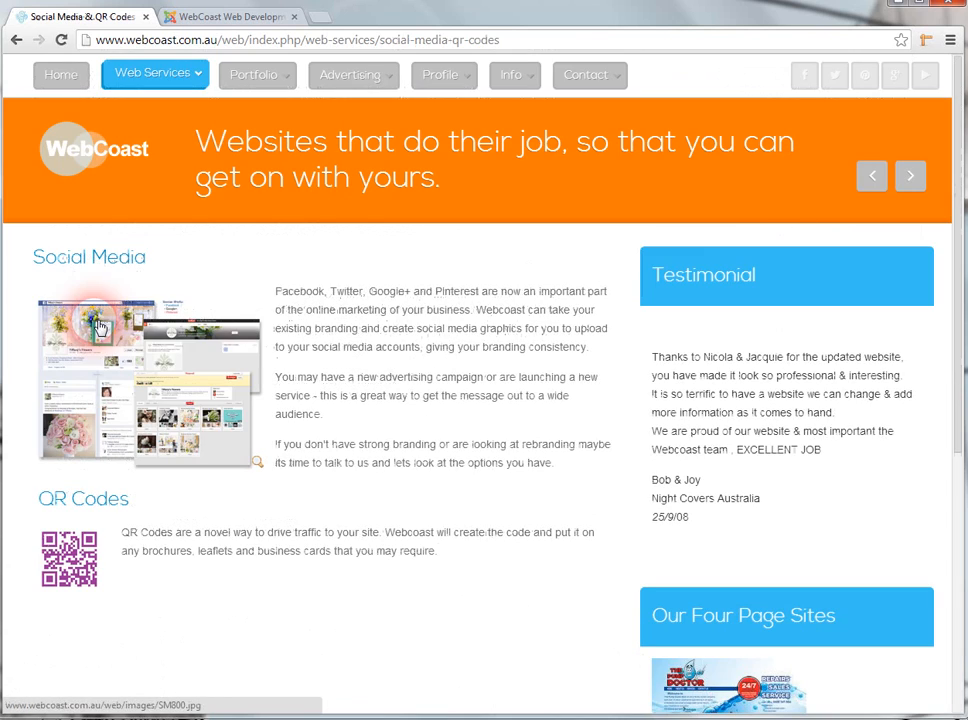